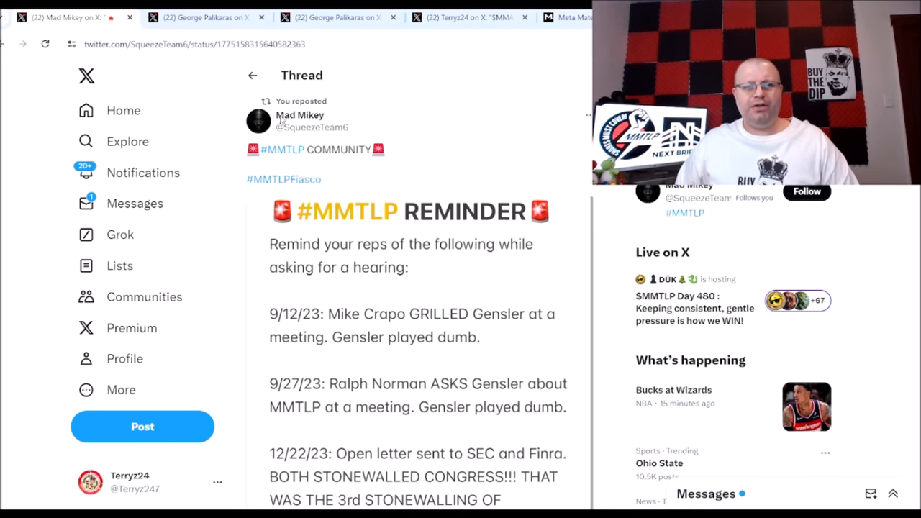
mouse_move(601, 222)
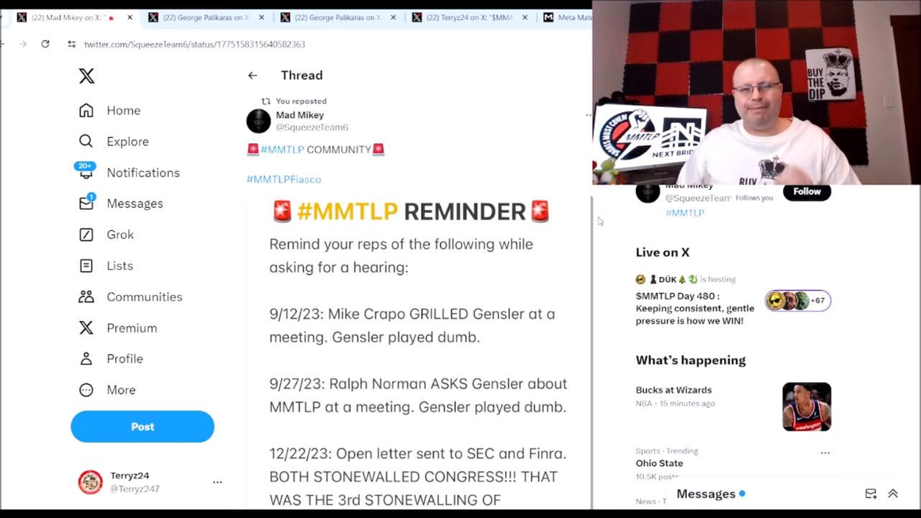
mouse_move(378, 195)
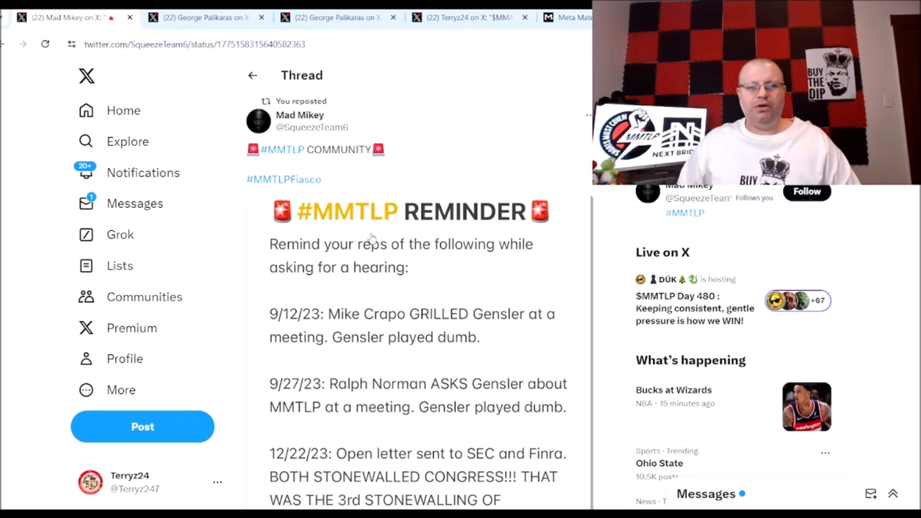
mouse_move(423, 264)
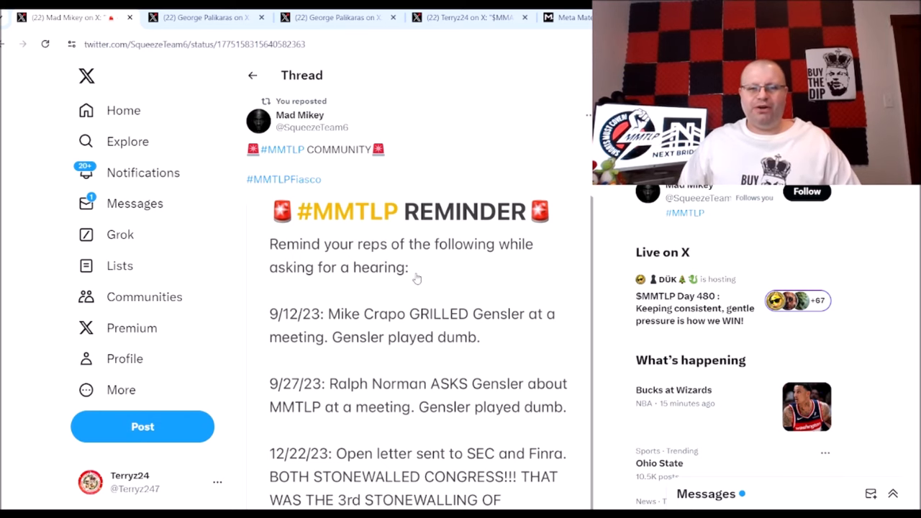
Read the #MMTLP REMINDER post's dated congressional events down to its CALL YOUR REPS line.
scroll(down, 3)
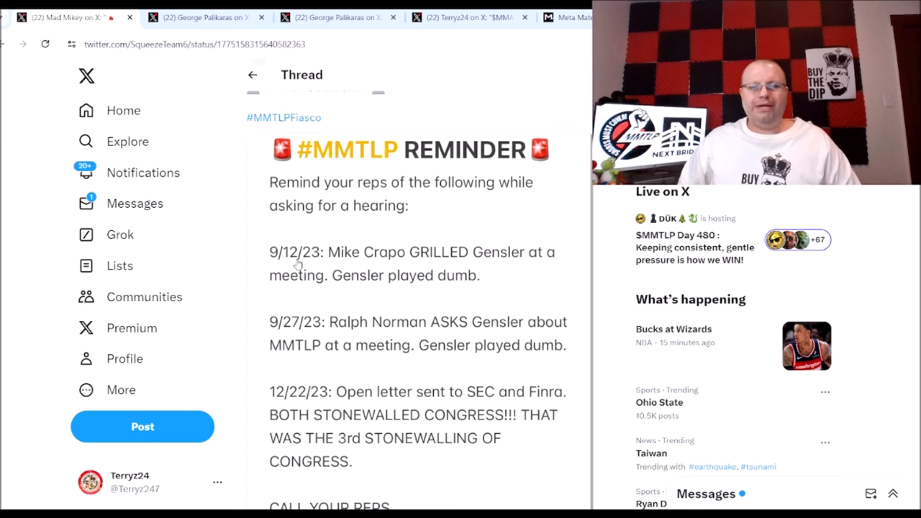
mouse_move(411, 269)
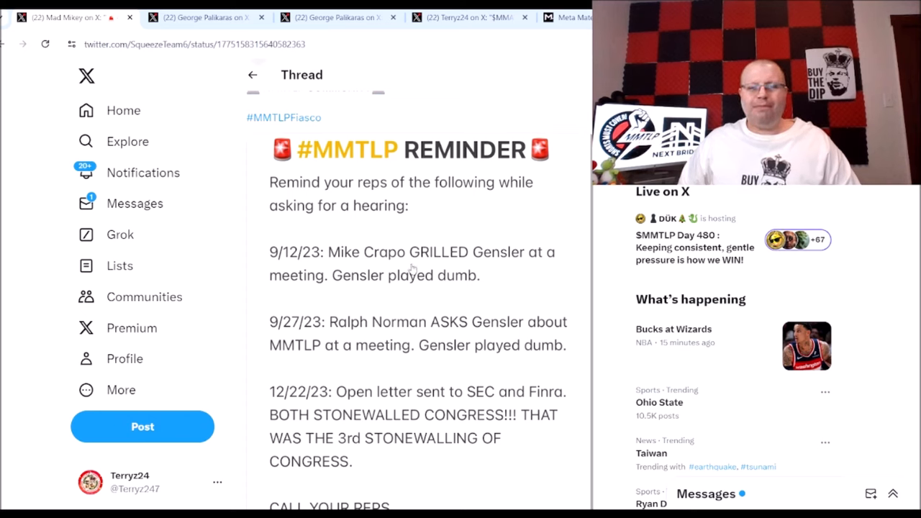
mouse_move(373, 291)
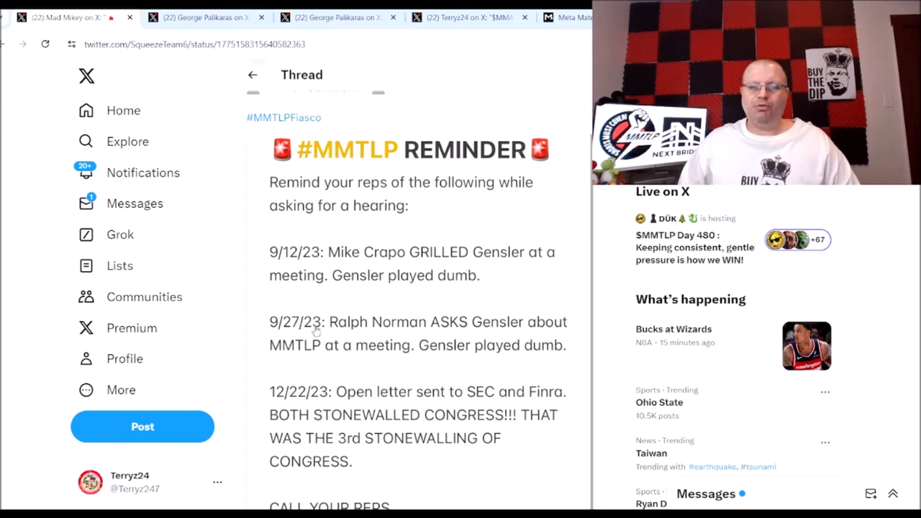
mouse_move(456, 330)
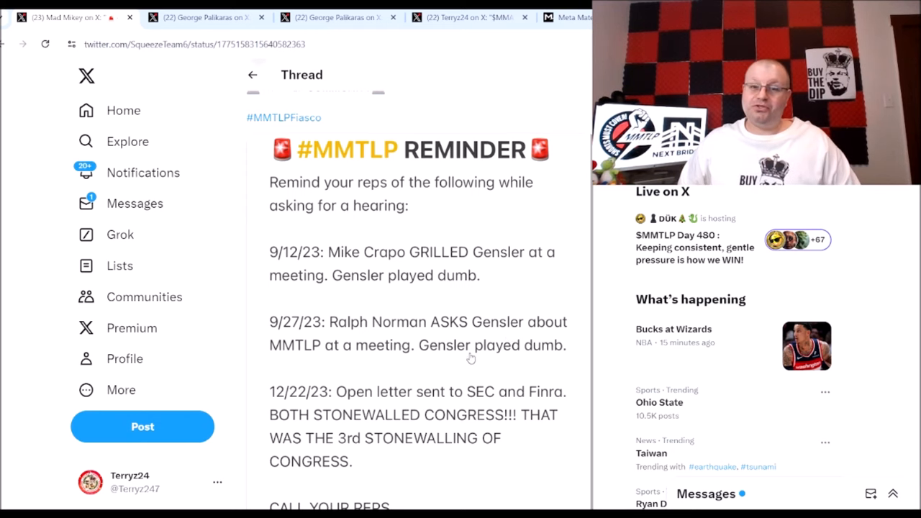
scroll(down, 3)
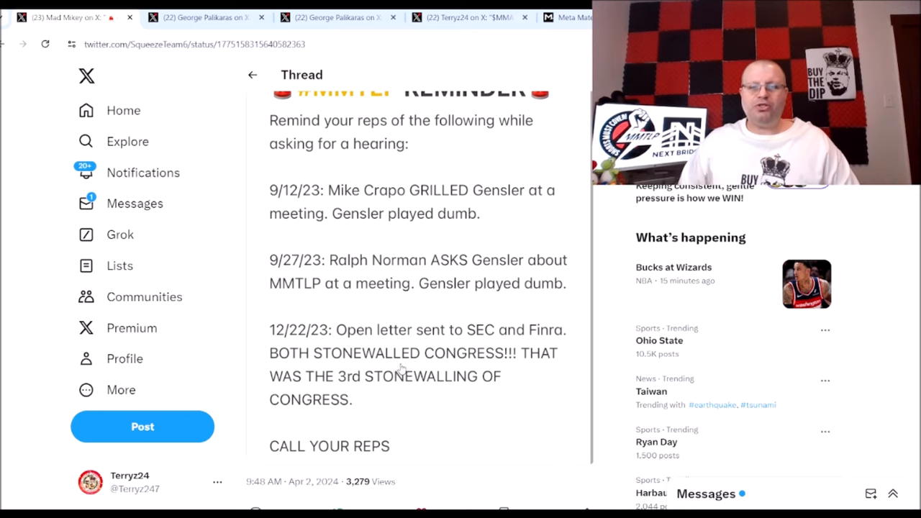
mouse_move(417, 387)
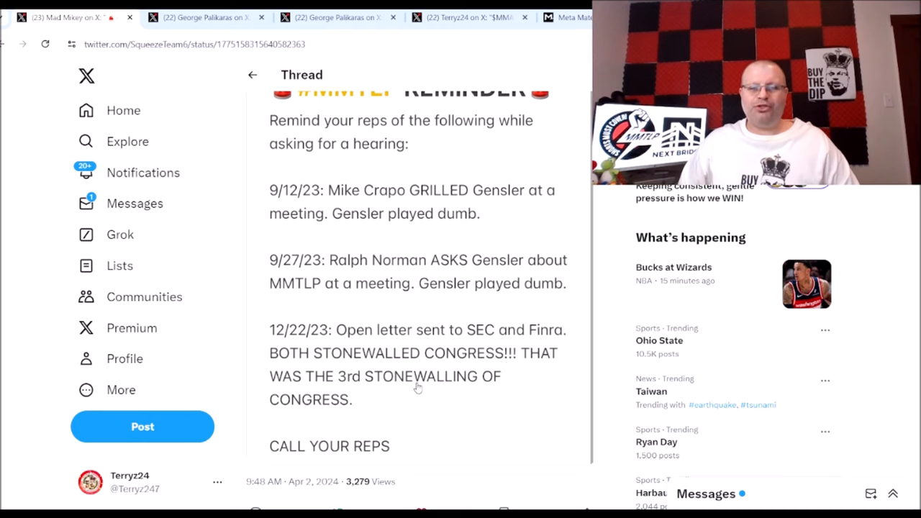
Scroll past the like and repost counts to the first replies, including the 74-signature note.
scroll(down, 3)
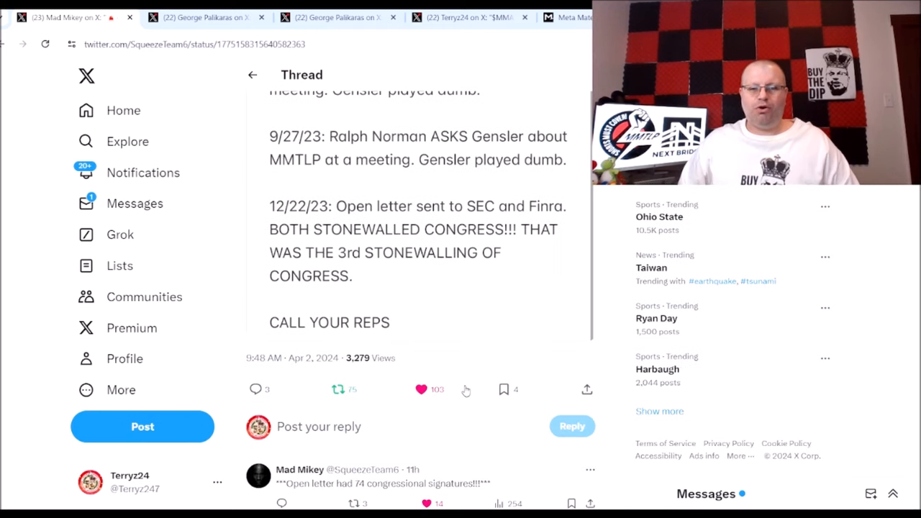
scroll(down, 3)
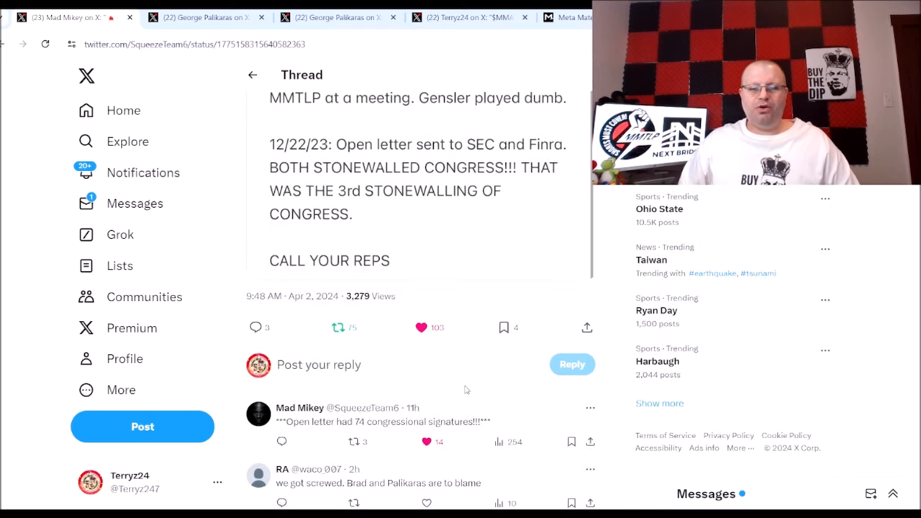
mouse_move(393, 419)
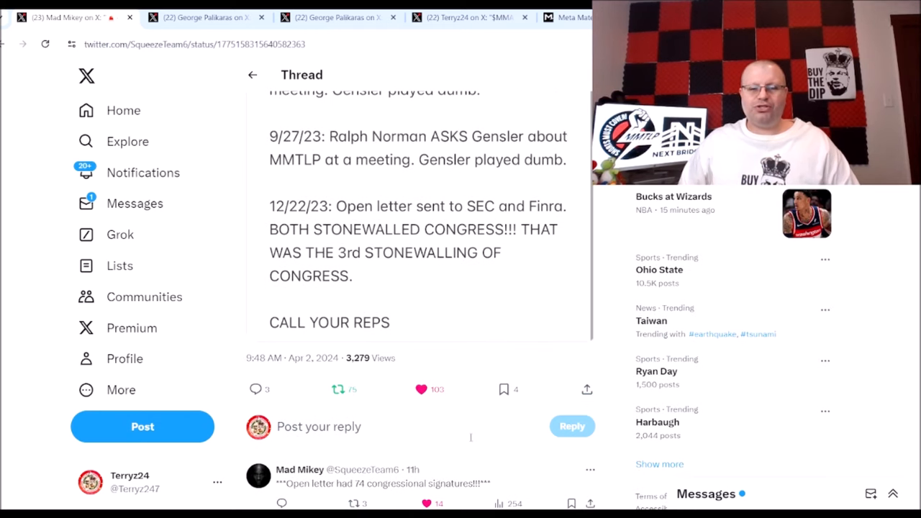
mouse_move(411, 415)
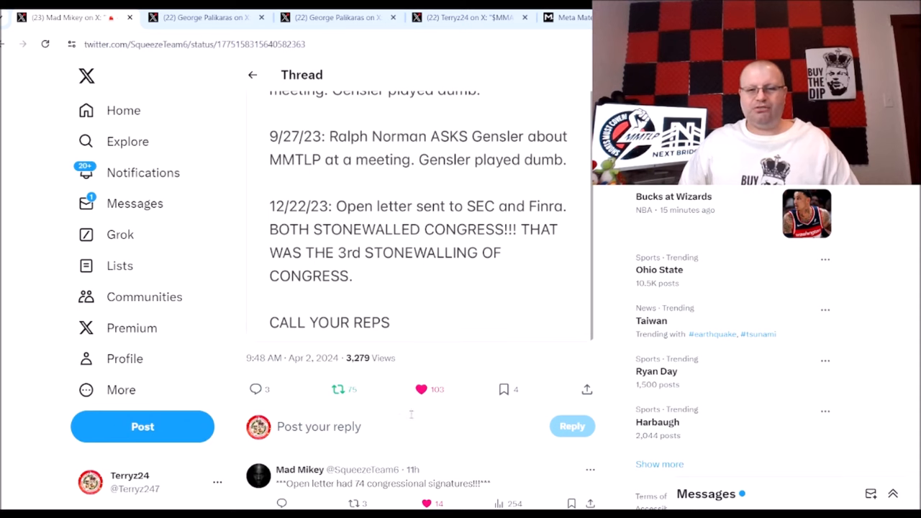
scroll(up, 3)
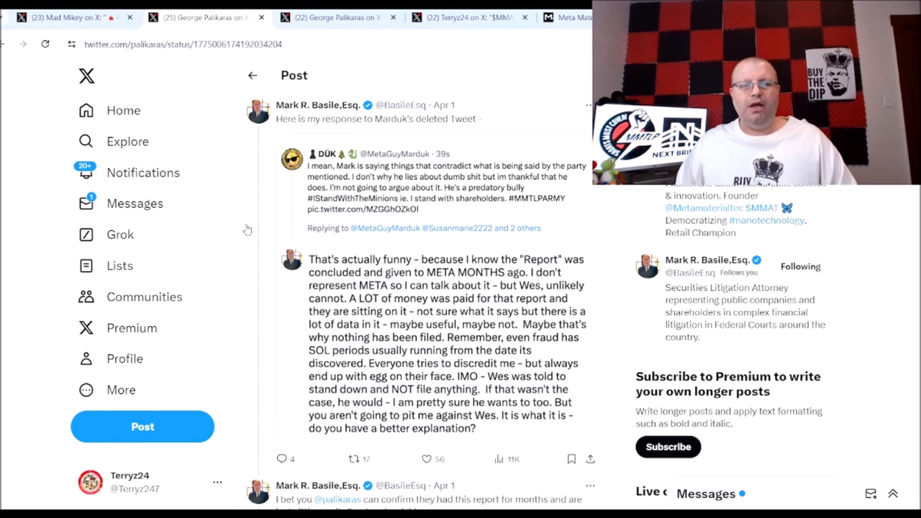
mouse_move(314, 272)
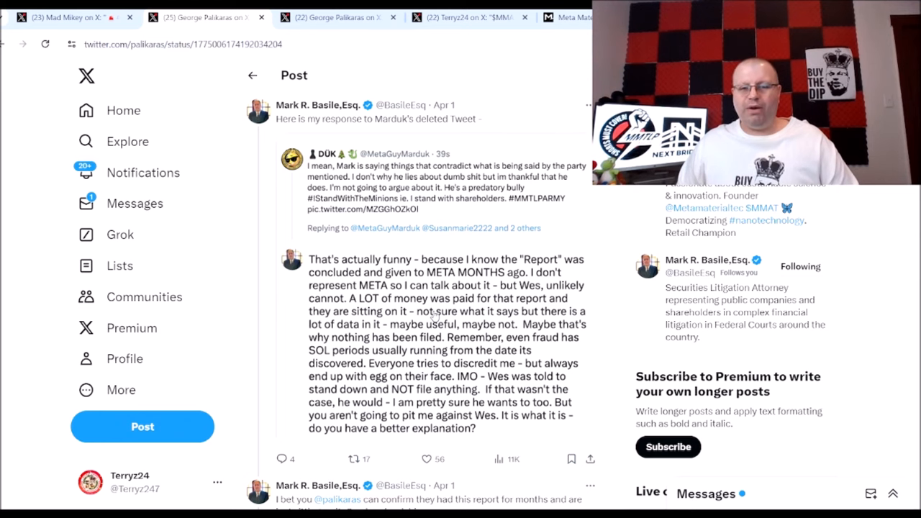
Scroll George Palikaras's thread to his reply to Mark Basile confirming a draft report.
scroll(down, 3)
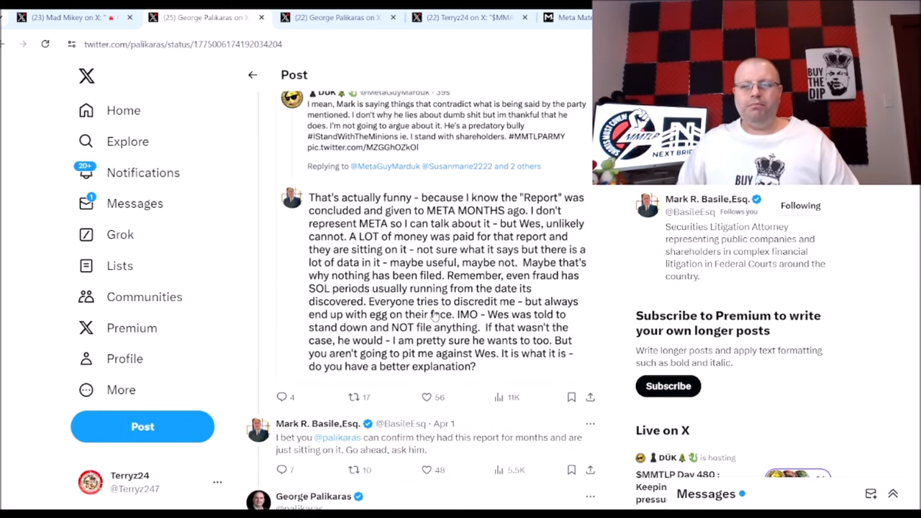
scroll(down, 3)
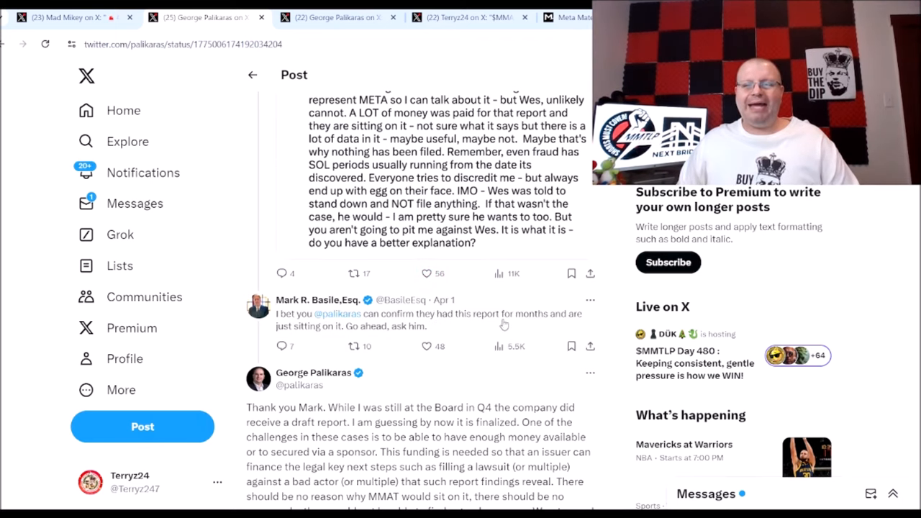
mouse_move(330, 342)
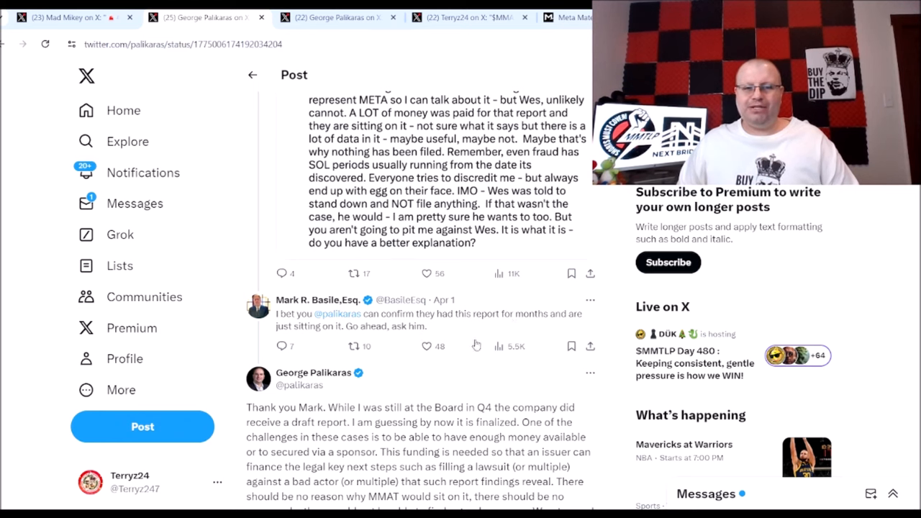
scroll(down, 3)
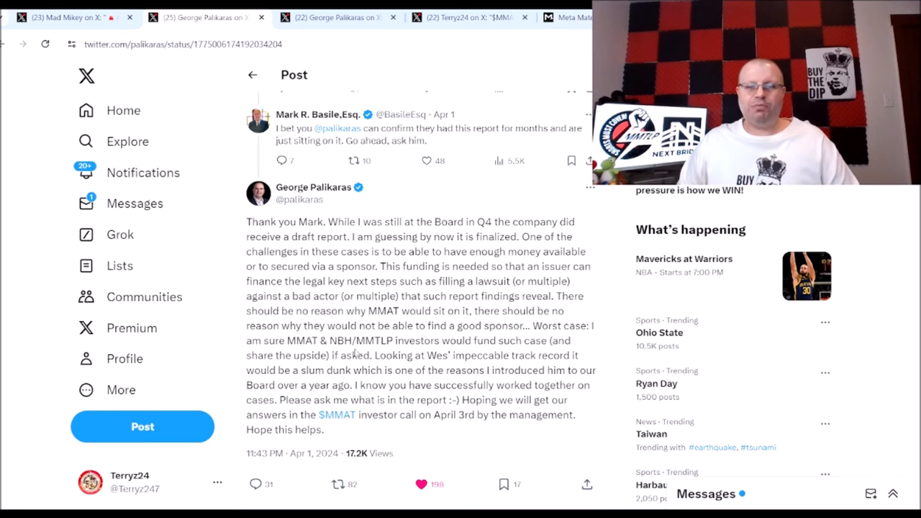
mouse_move(358, 353)
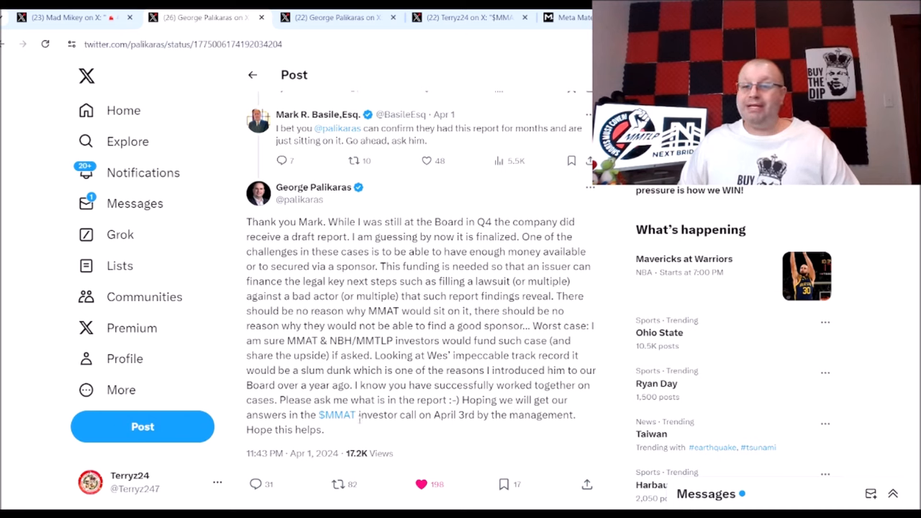
mouse_move(484, 430)
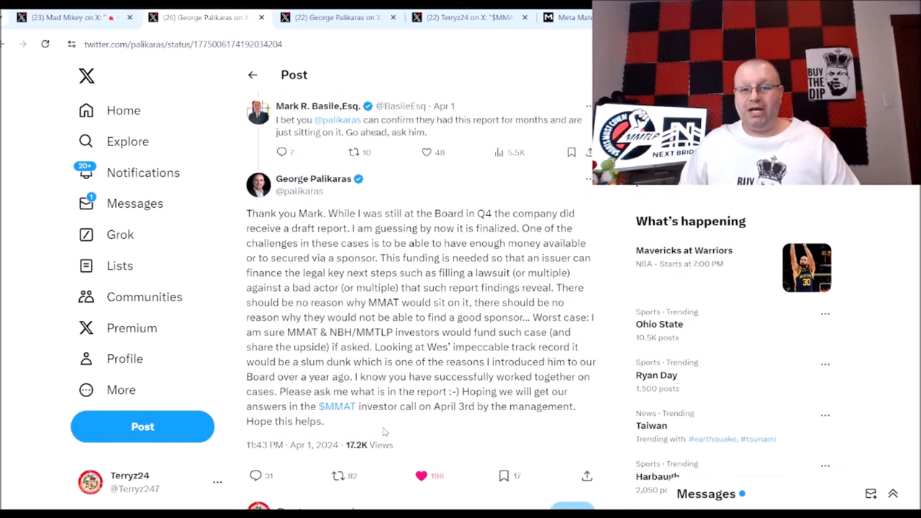
scroll(down, 3)
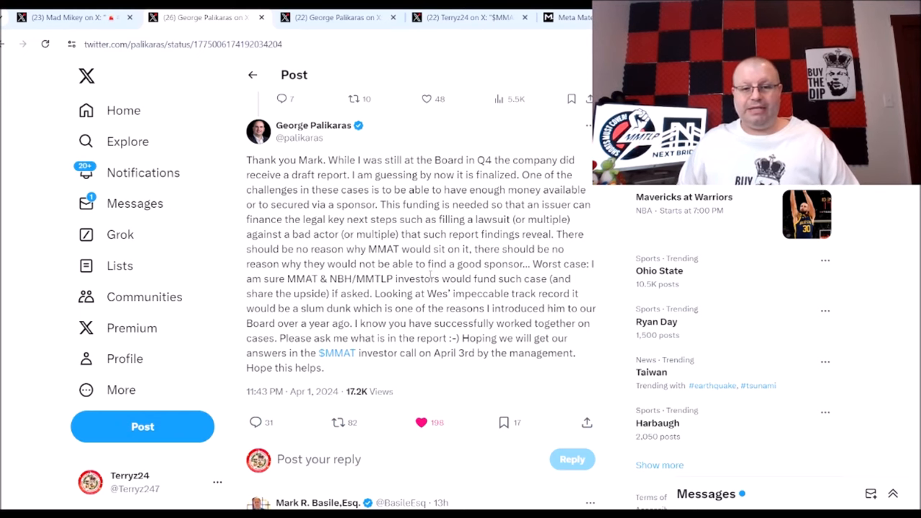
scroll(down, 3)
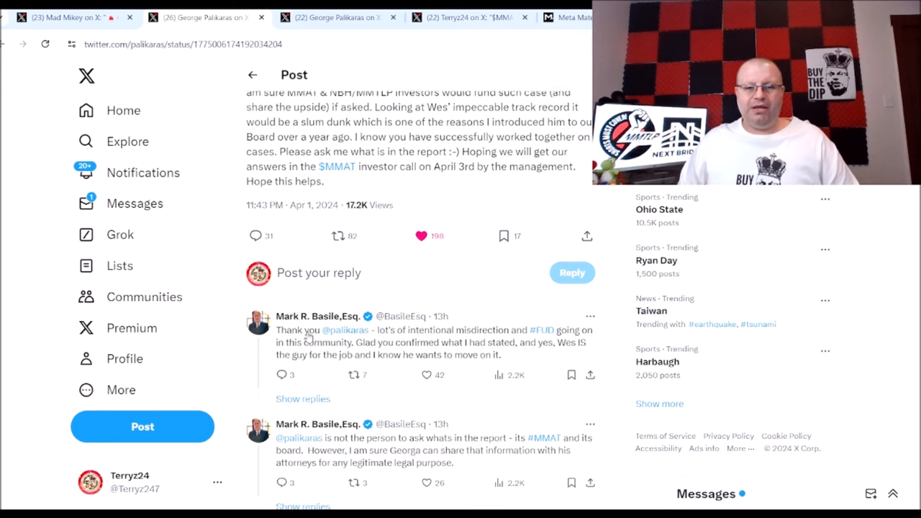
scroll(down, 3)
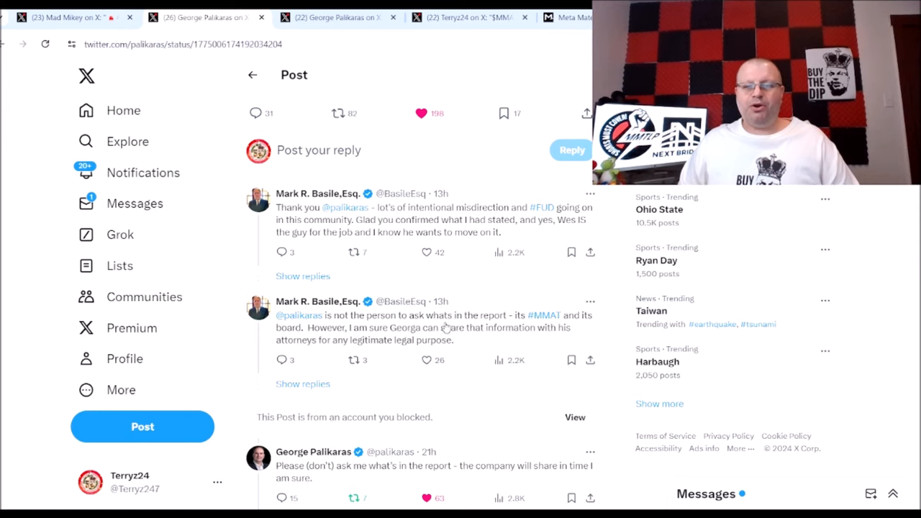
mouse_move(545, 331)
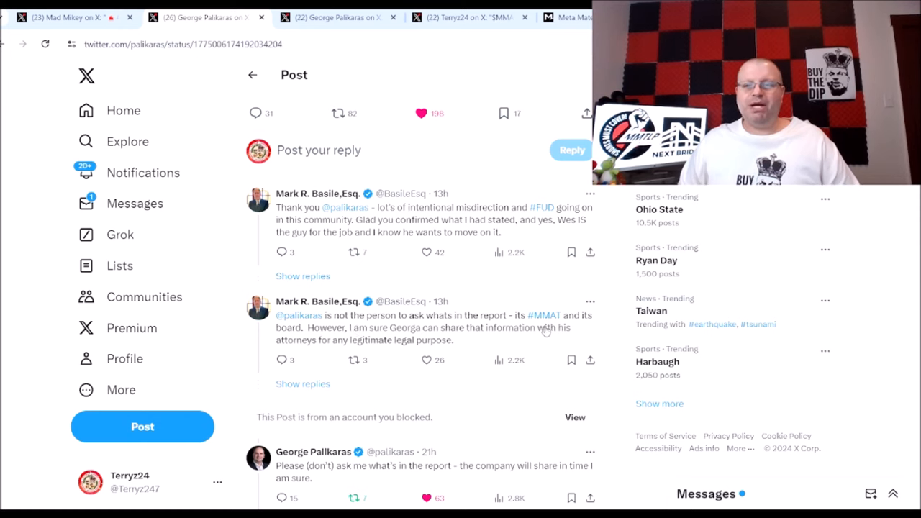
mouse_move(369, 351)
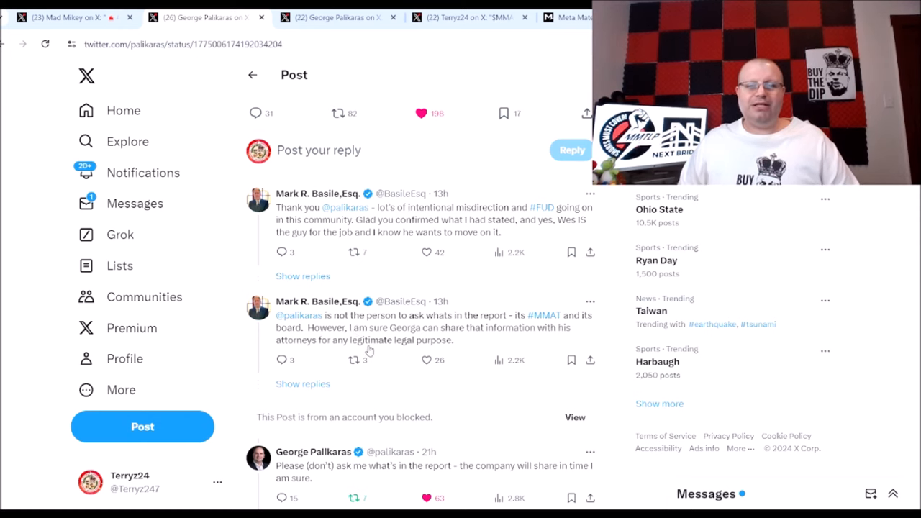
mouse_move(432, 343)
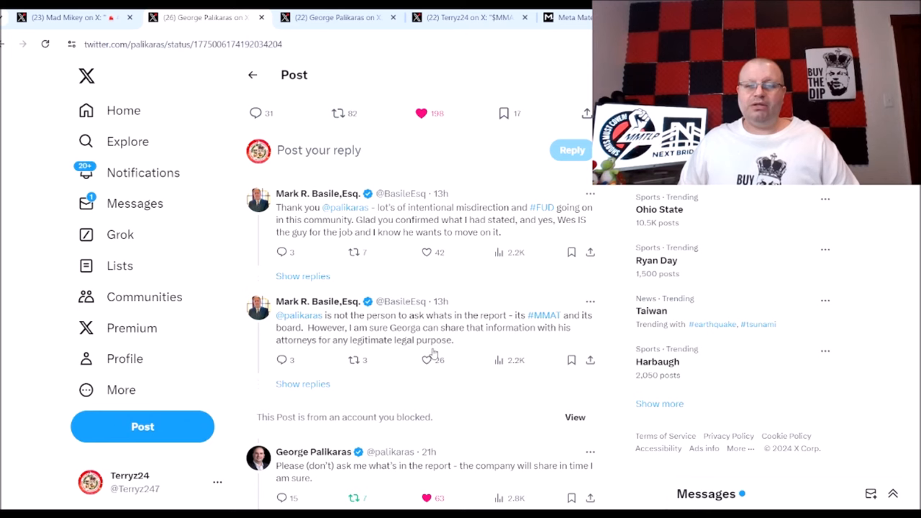
scroll(down, 3)
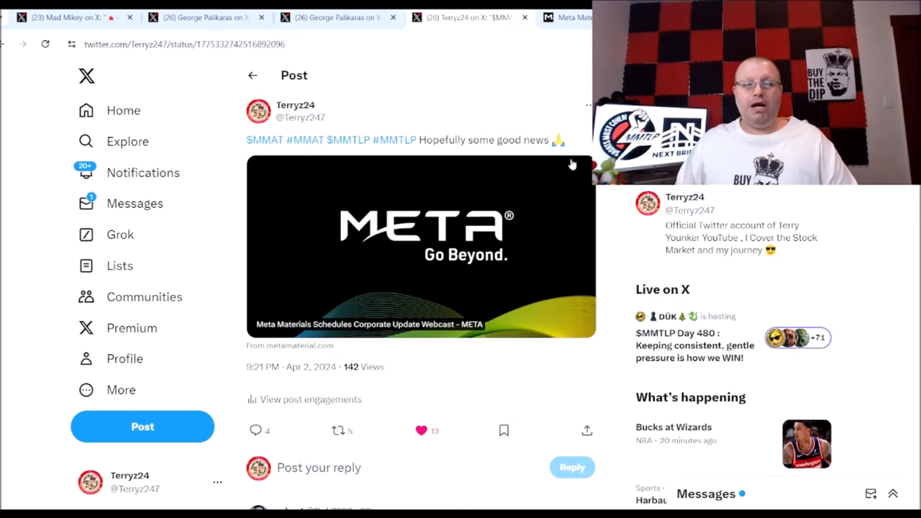
mouse_move(419, 182)
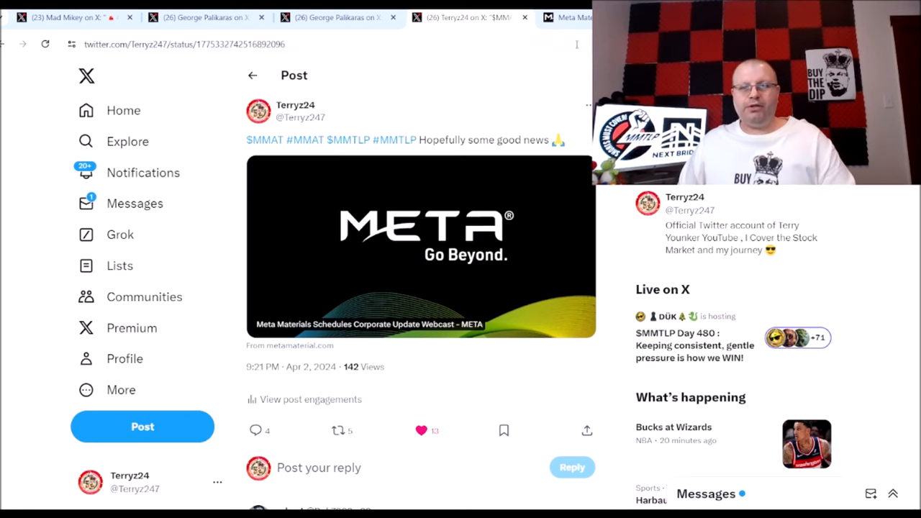
Open the META link card for the April 3, 2024 corporate update webcast press release.
click(421, 246)
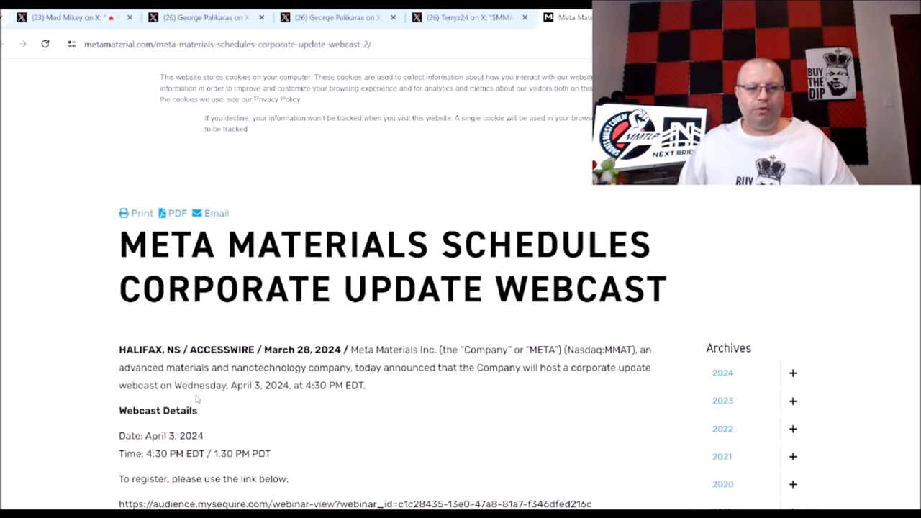
mouse_move(232, 397)
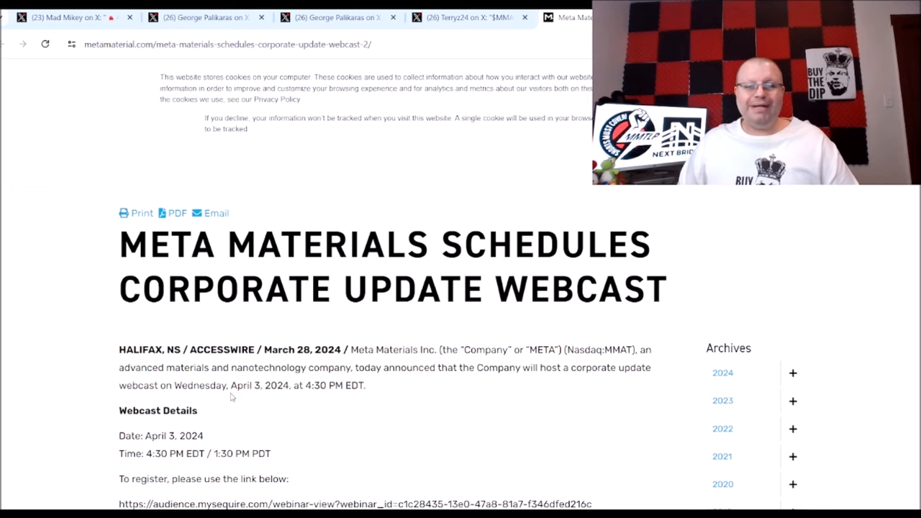
mouse_move(322, 398)
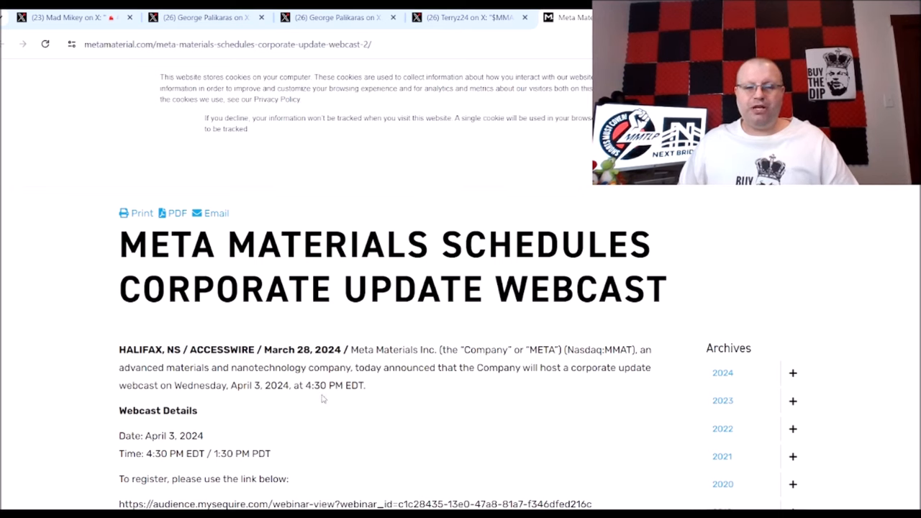
scroll(down, 3)
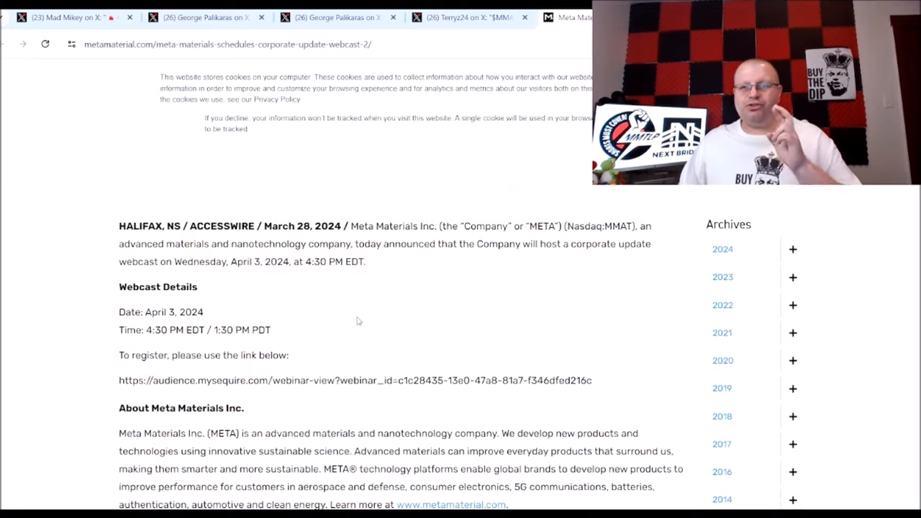
scroll(up, 3)
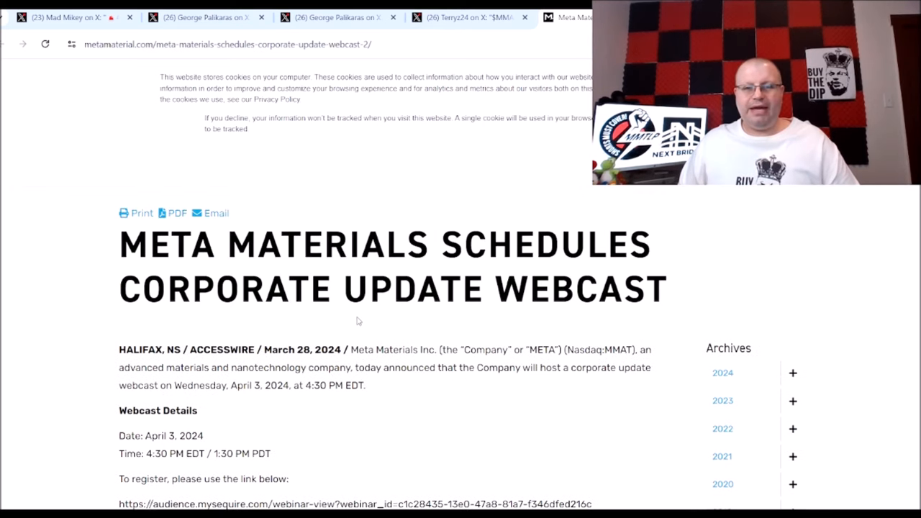